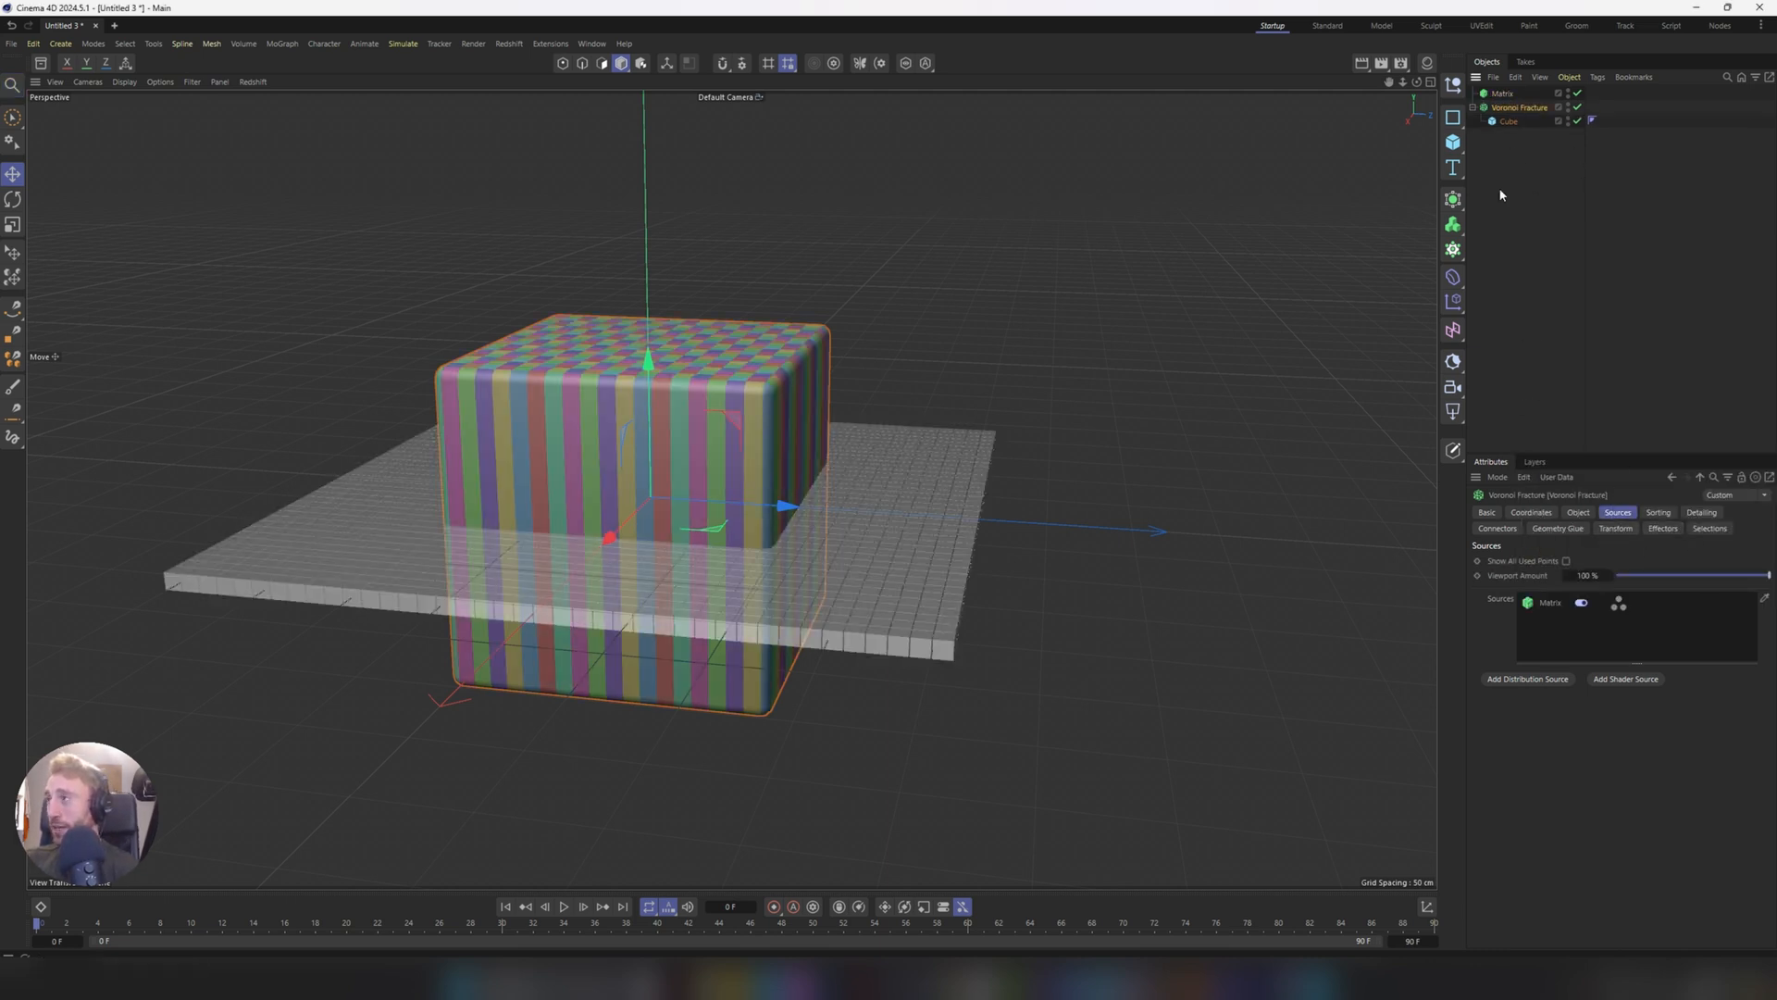
- Bring up Redshift's Edit Render Settings beside the running RenderView of the fractured glass
{"action": "left_click", "coordinate": [1503, 92]}
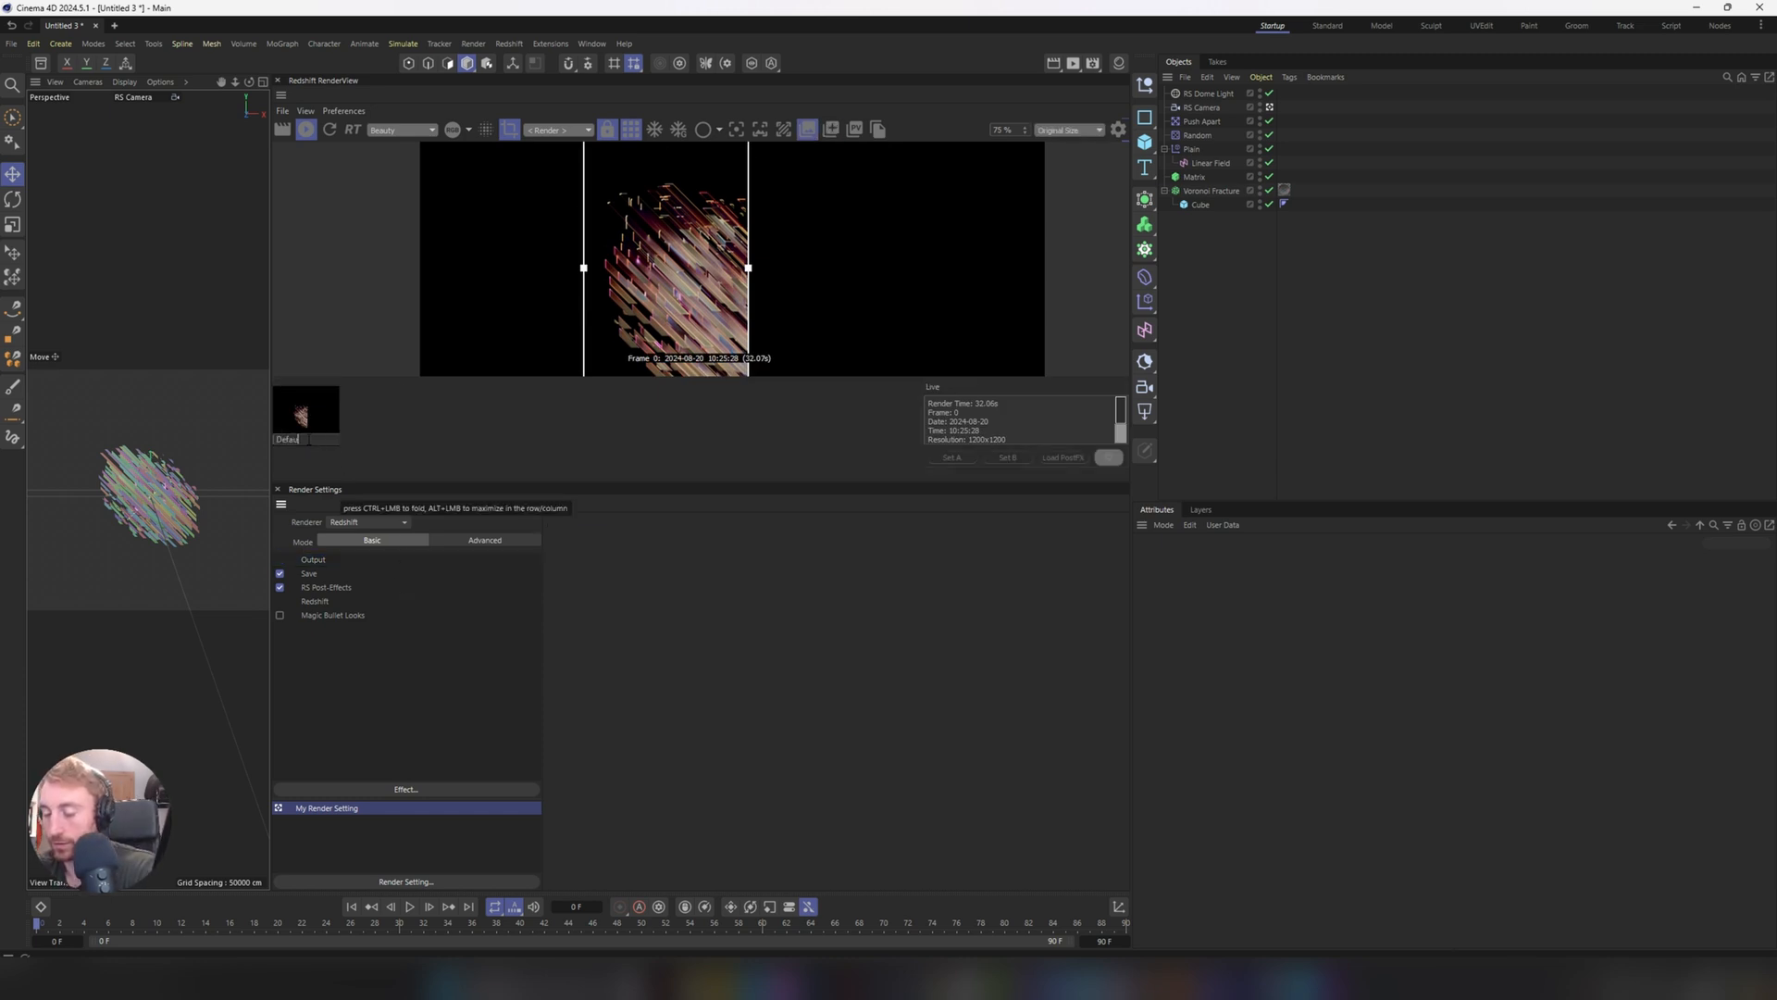
{"action": "left_click", "coordinate": [315, 724]}
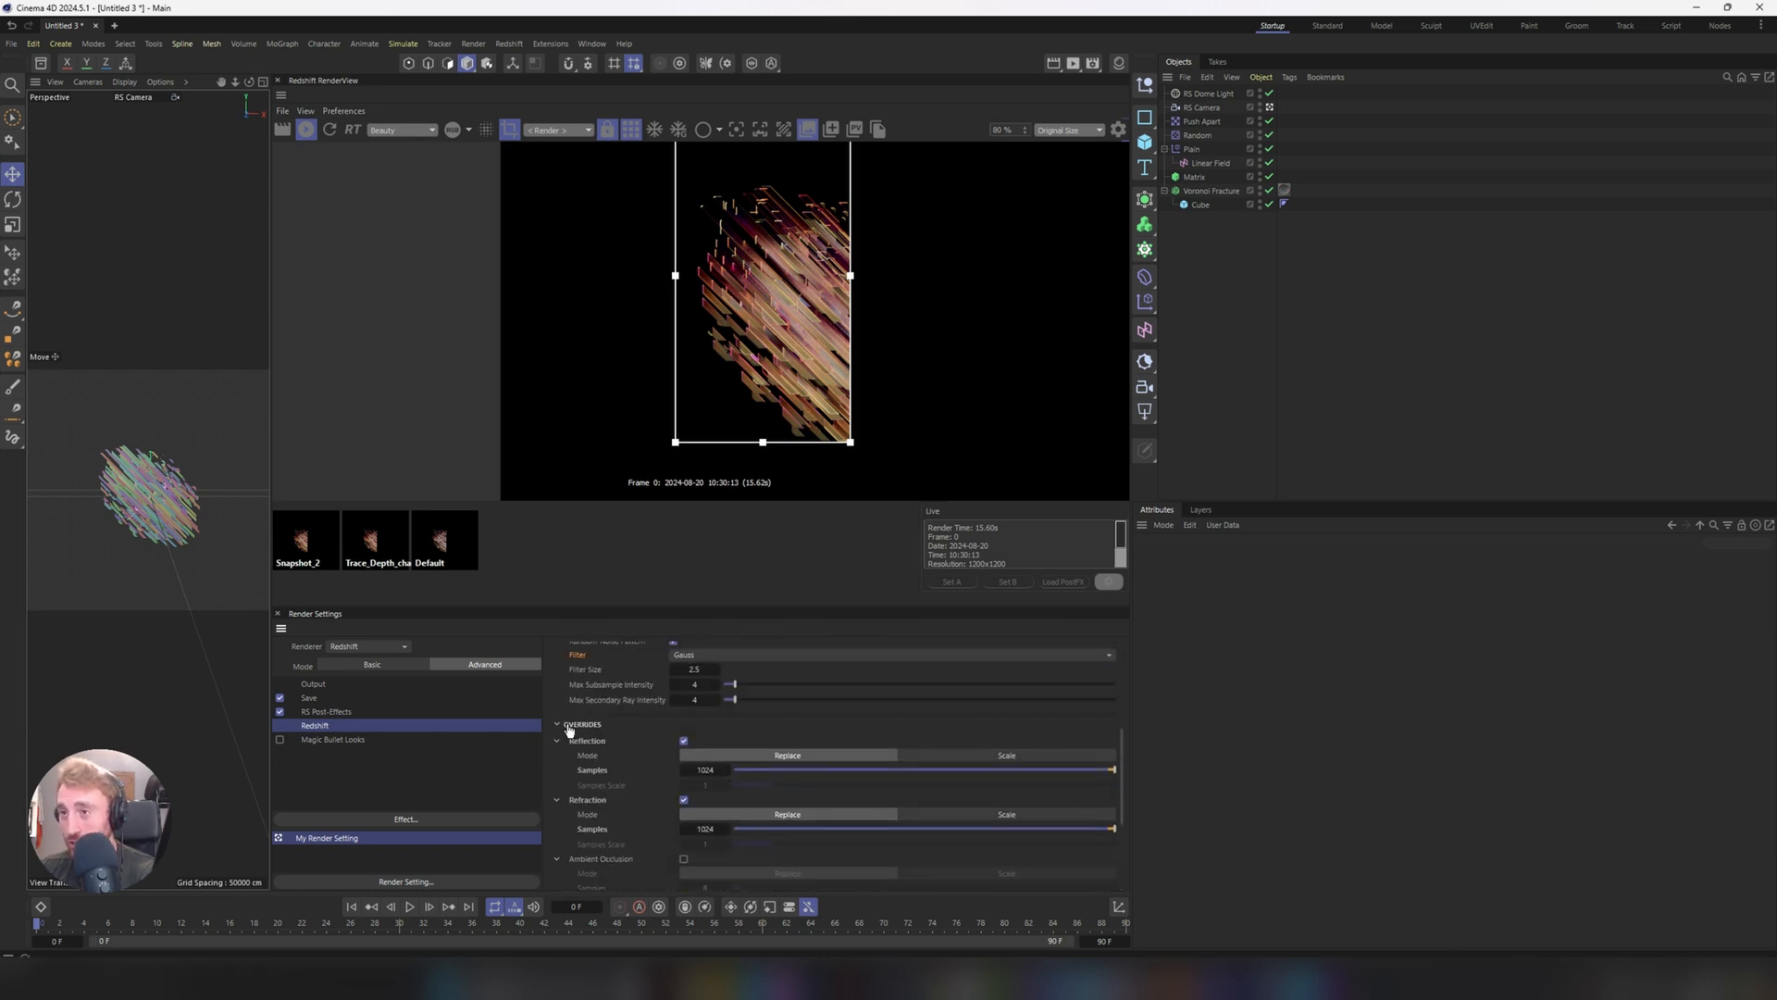
- Enable the Reflection and Refraction overrides at 1024 samples and snapshot the faster render
{"action": "left_click", "coordinate": [374, 541]}
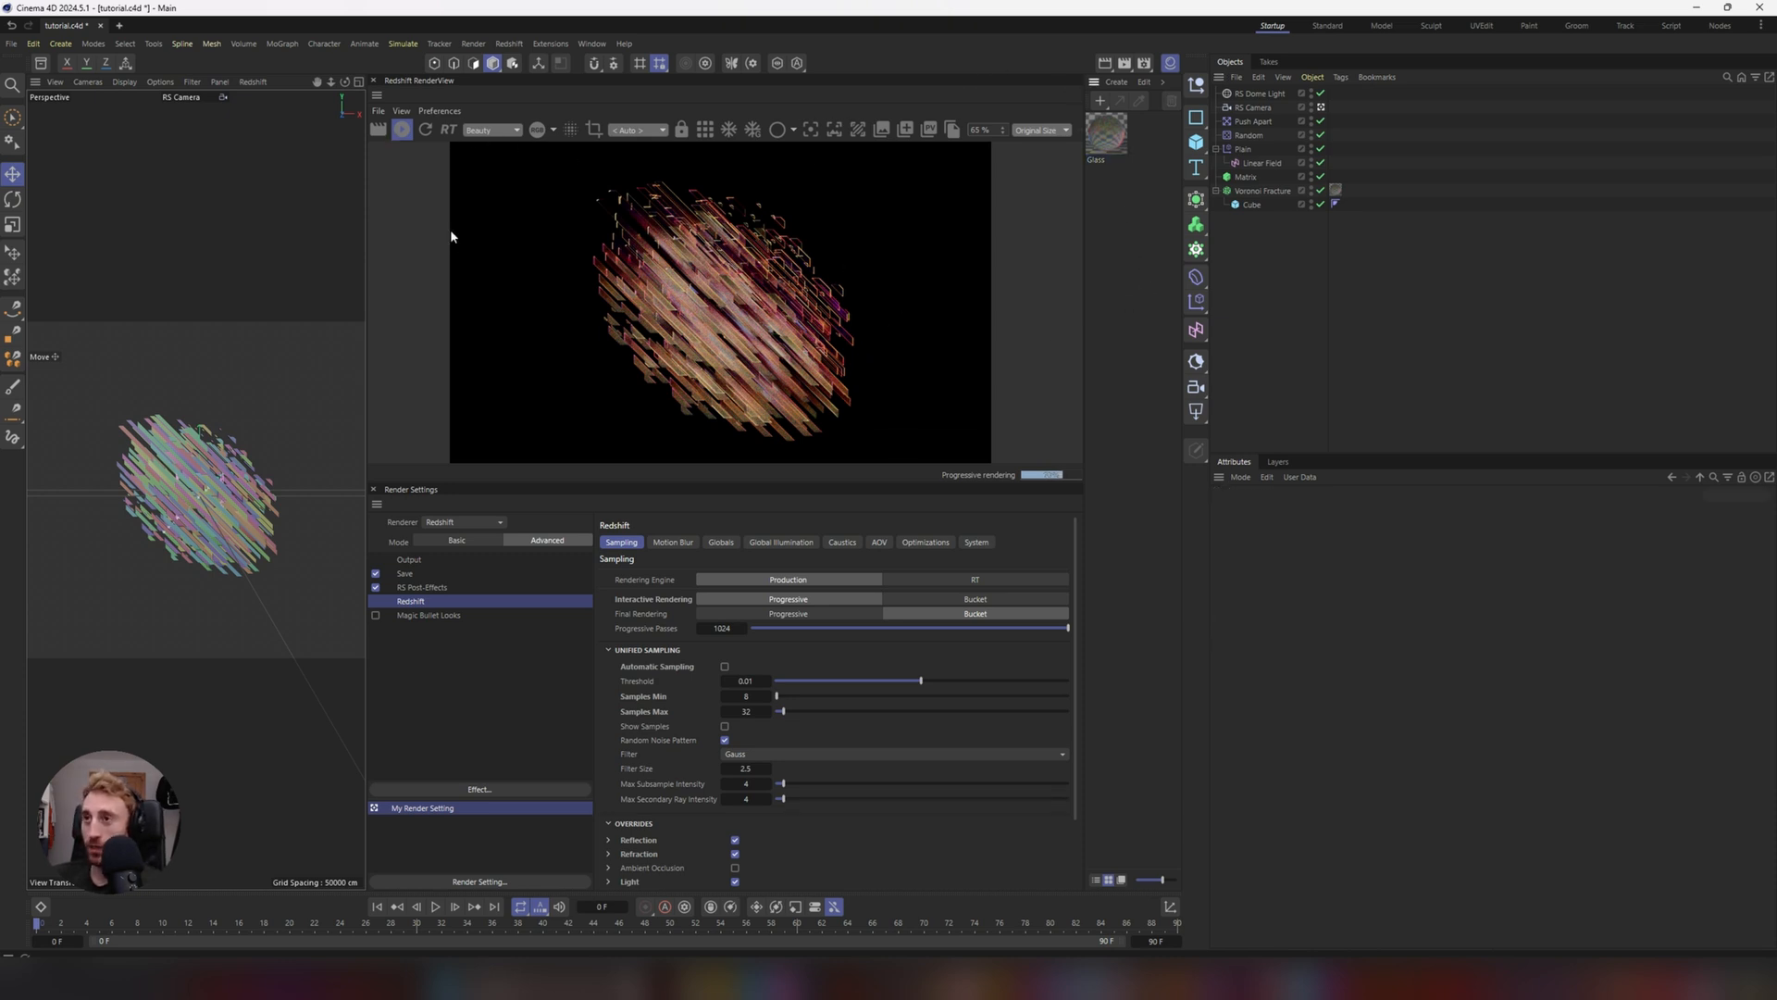
- Set progressive passes to 1024 with samples min 8, max 32 and threshold 0.01
{"action": "left_click", "coordinate": [1256, 108]}
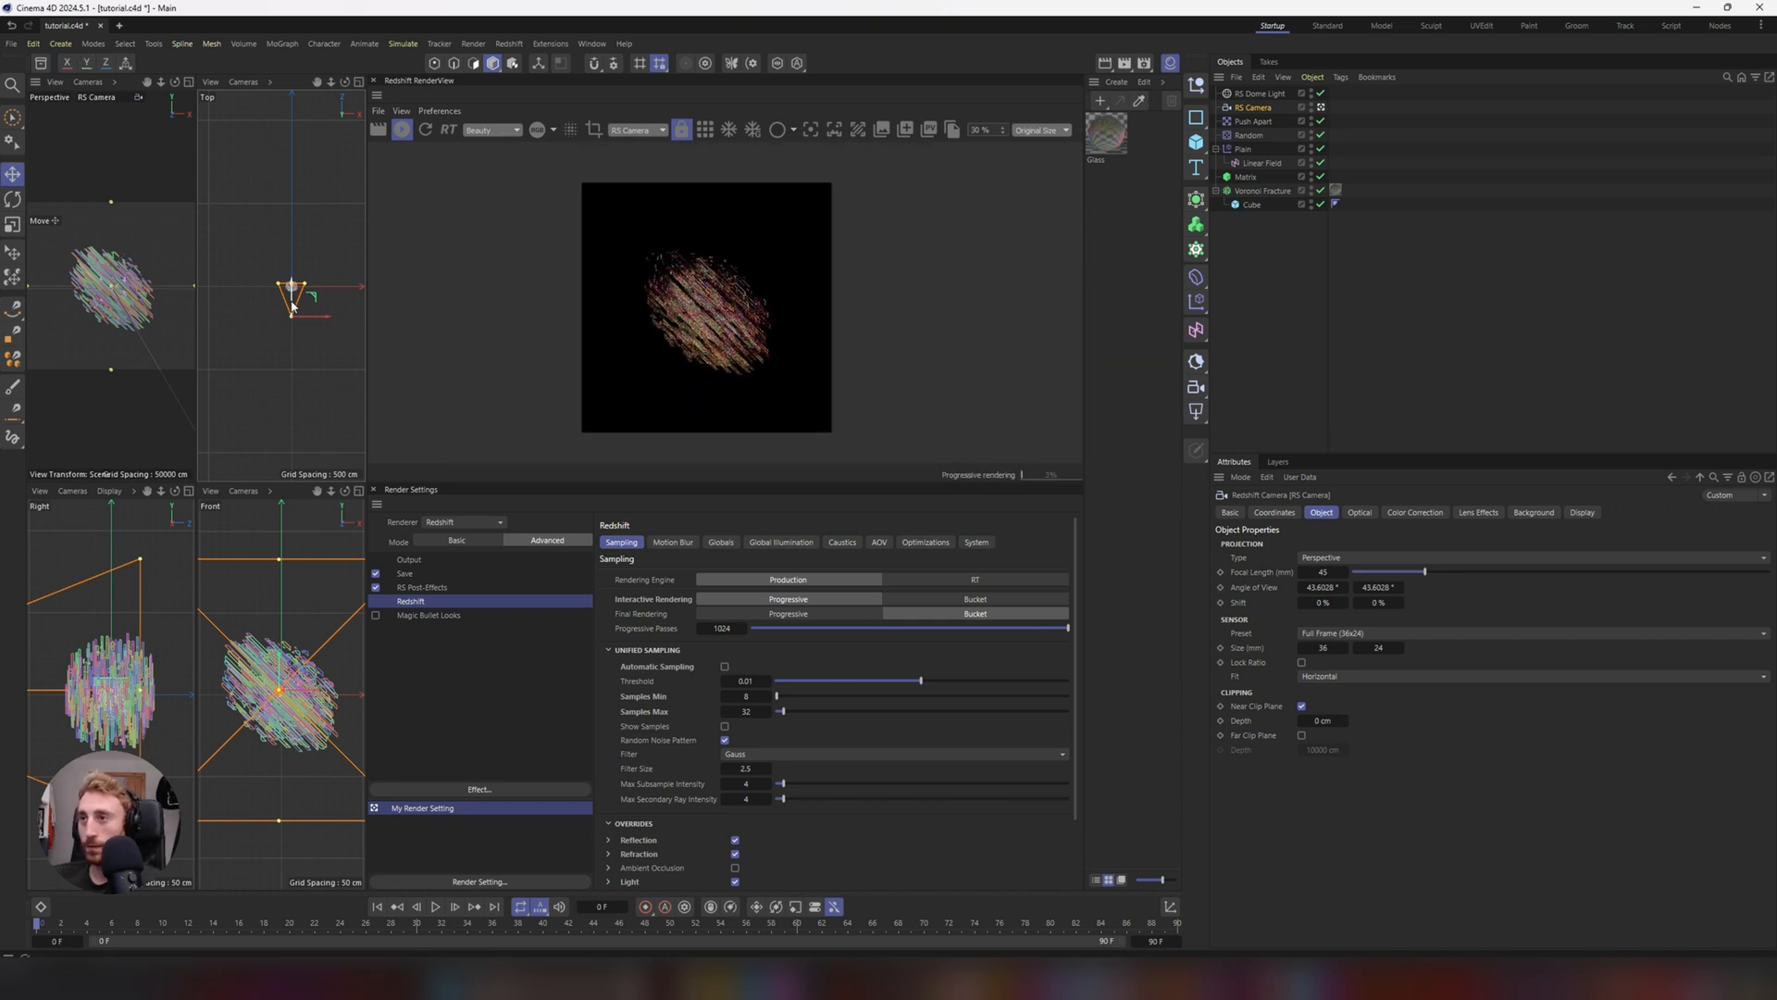